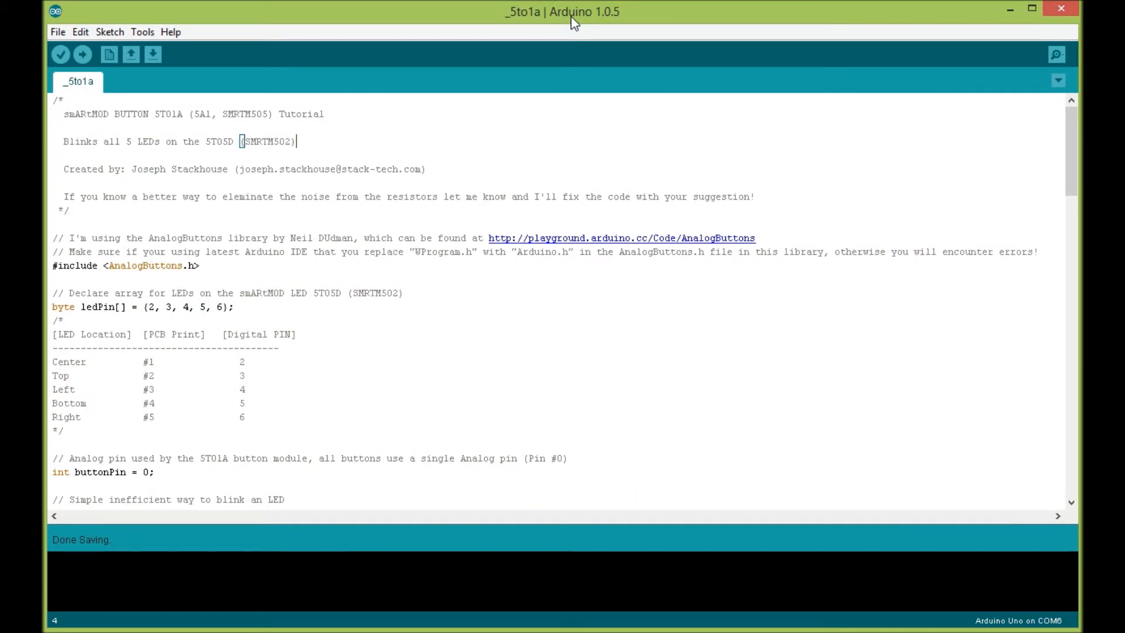
mouse_move(184, 156)
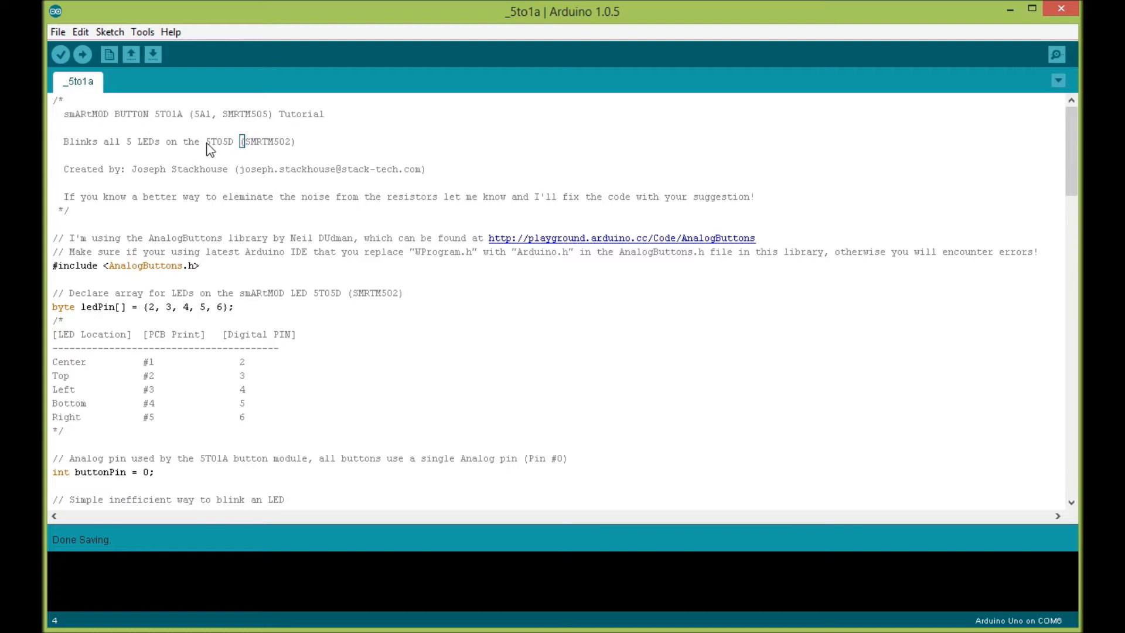
double_click(219, 141)
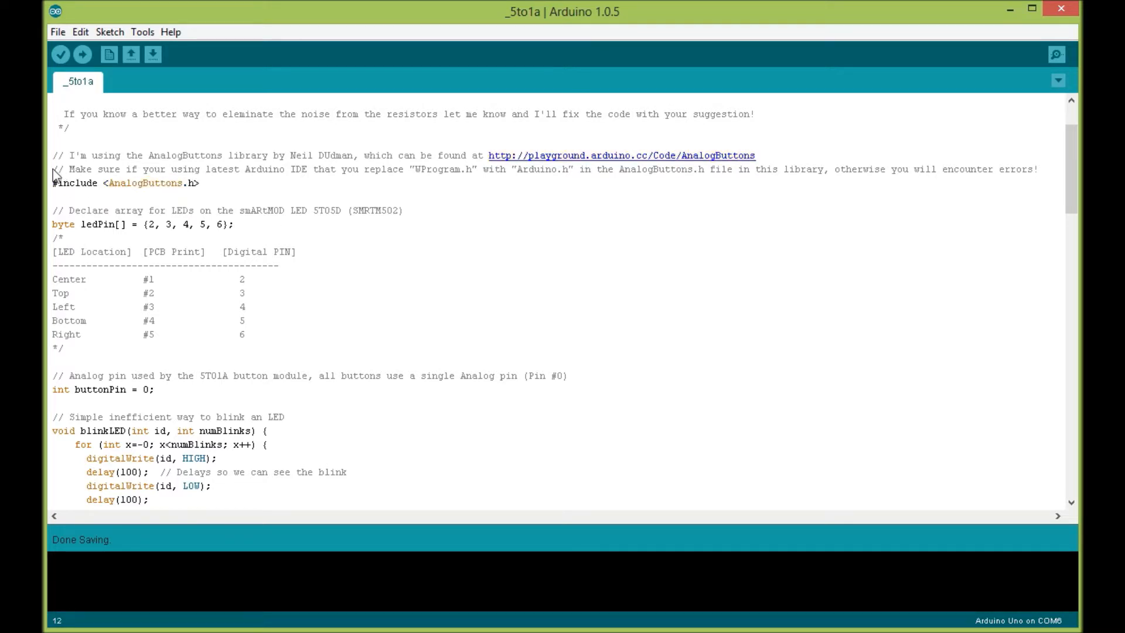
mouse_move(68, 177)
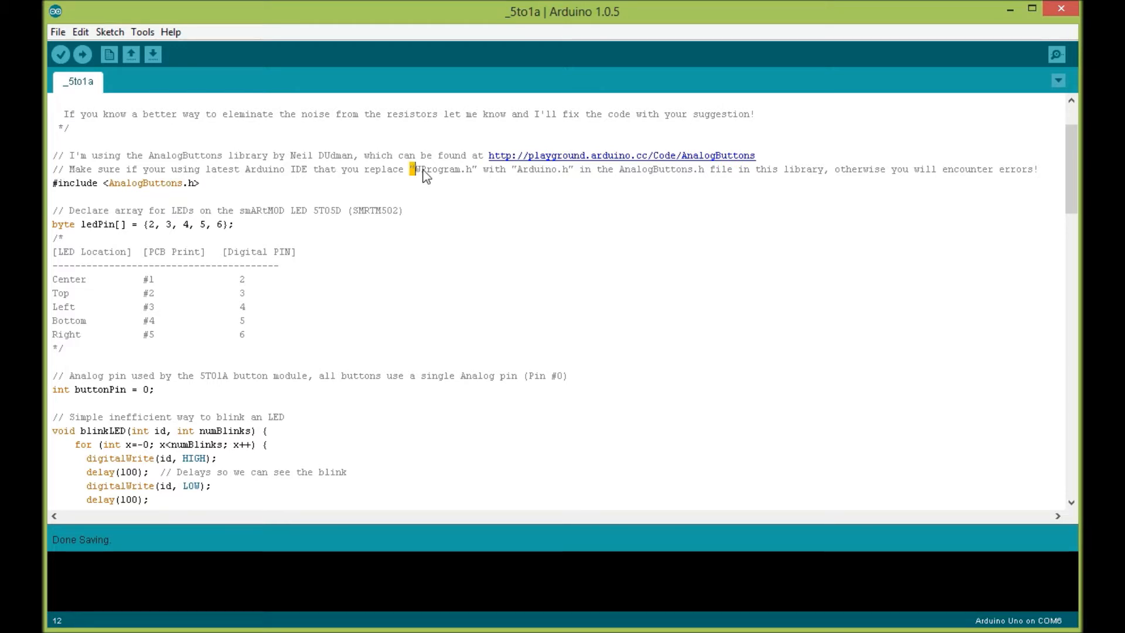
double_click(443, 168)
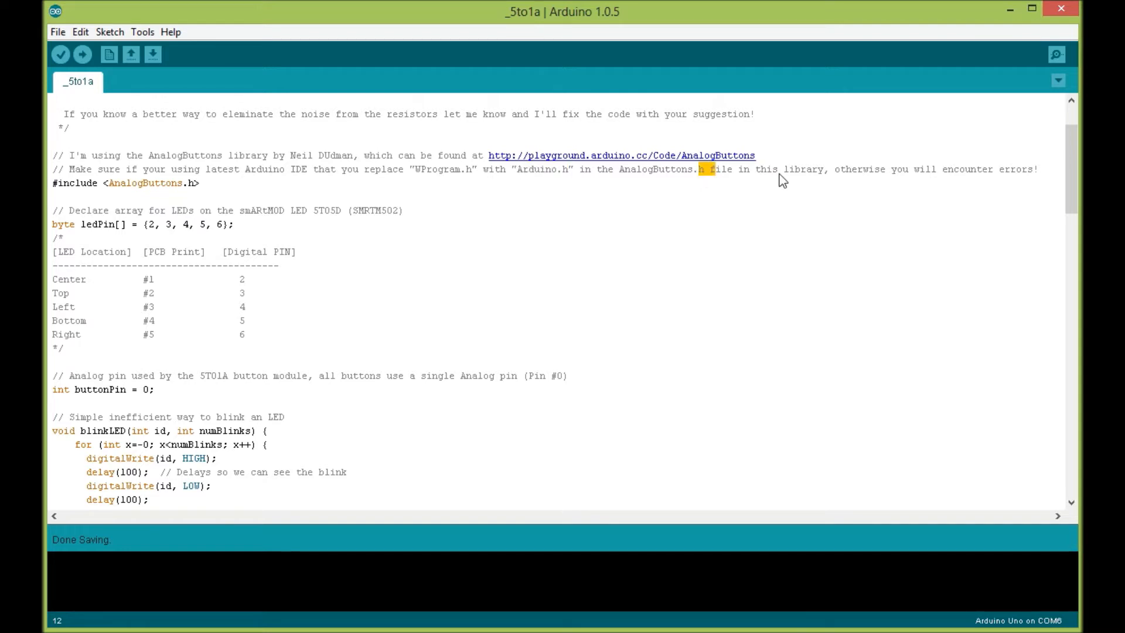
mouse_move(727, 164)
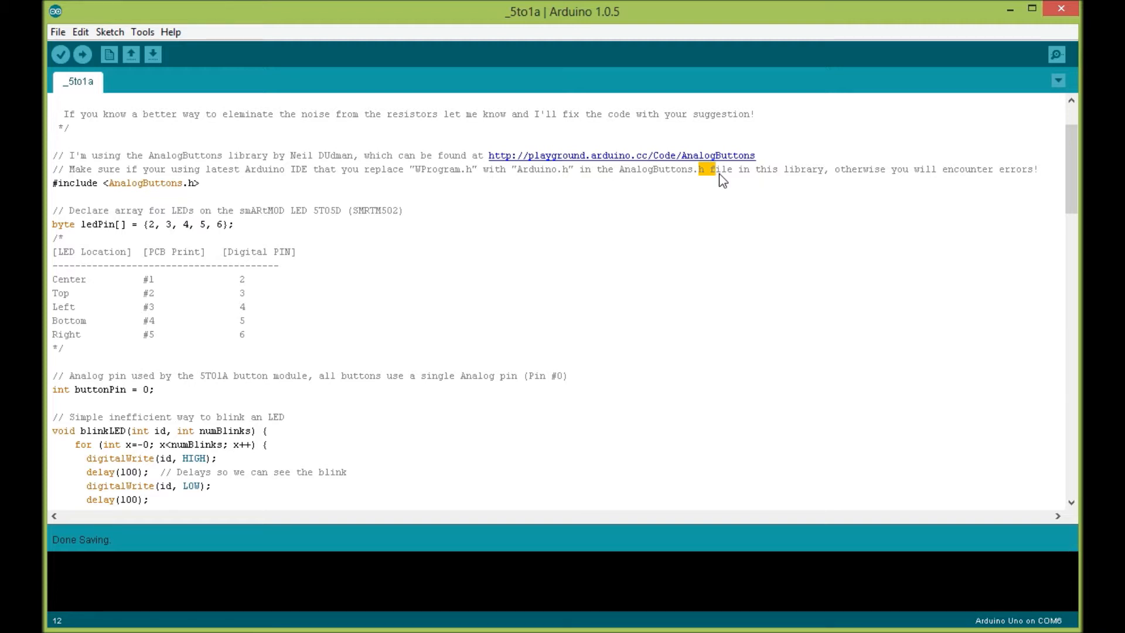
mouse_move(85, 206)
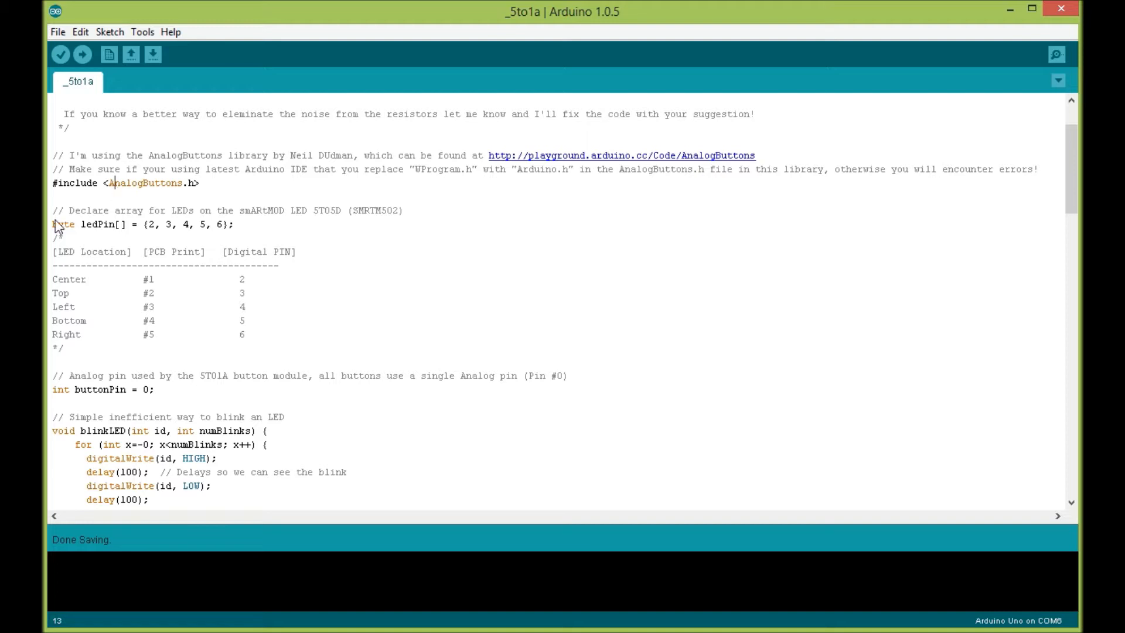
triple_click(143, 223)
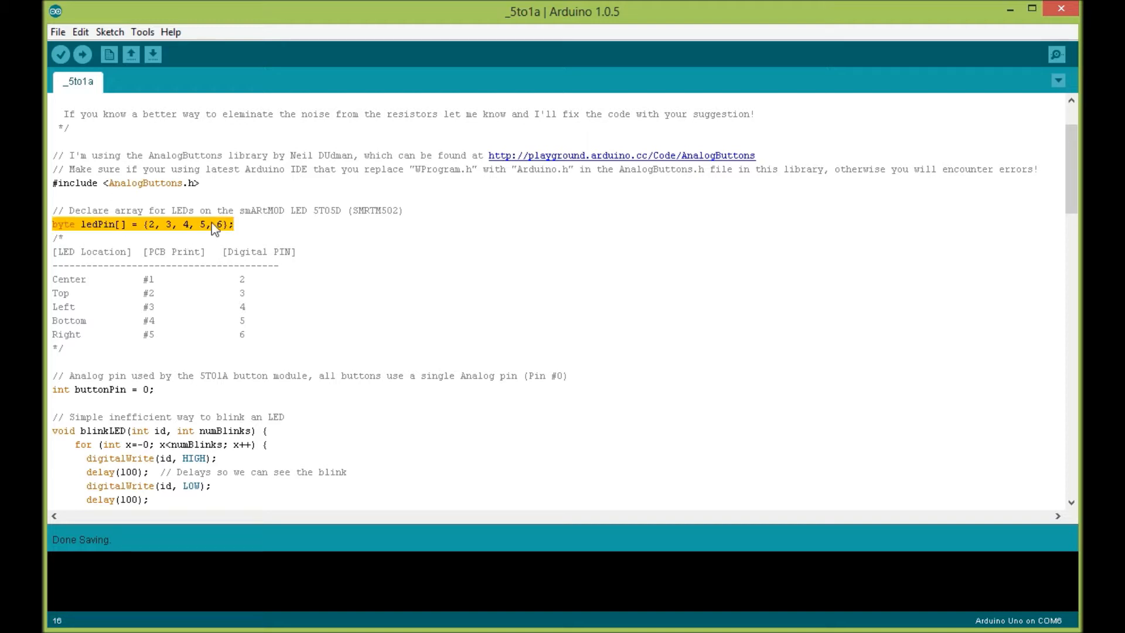
left_click(69, 224)
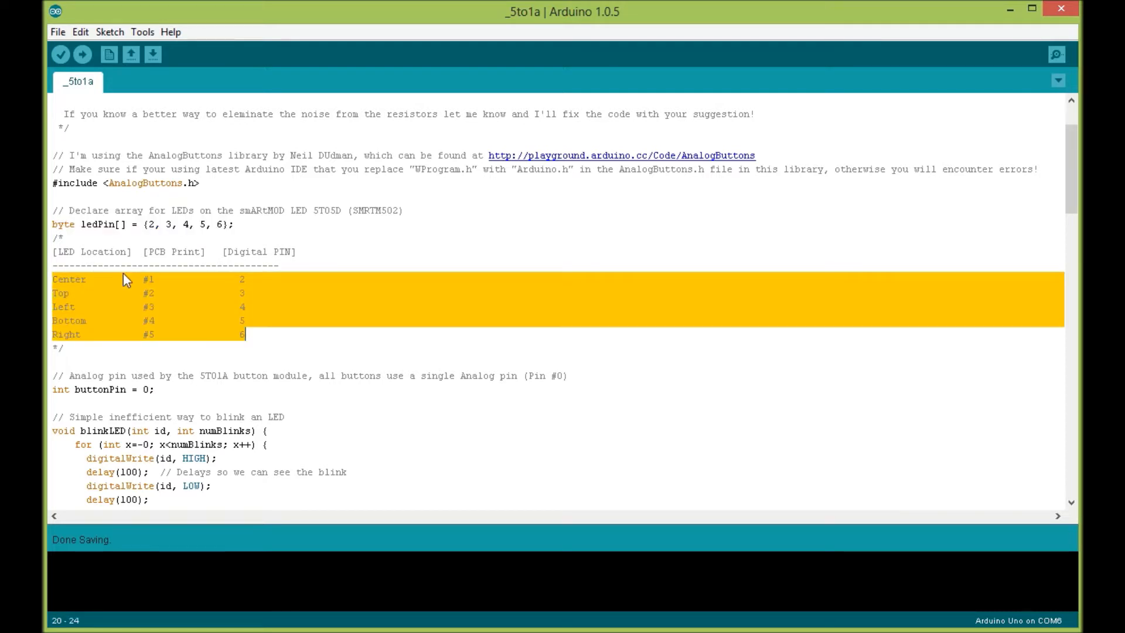
mouse_move(153, 287)
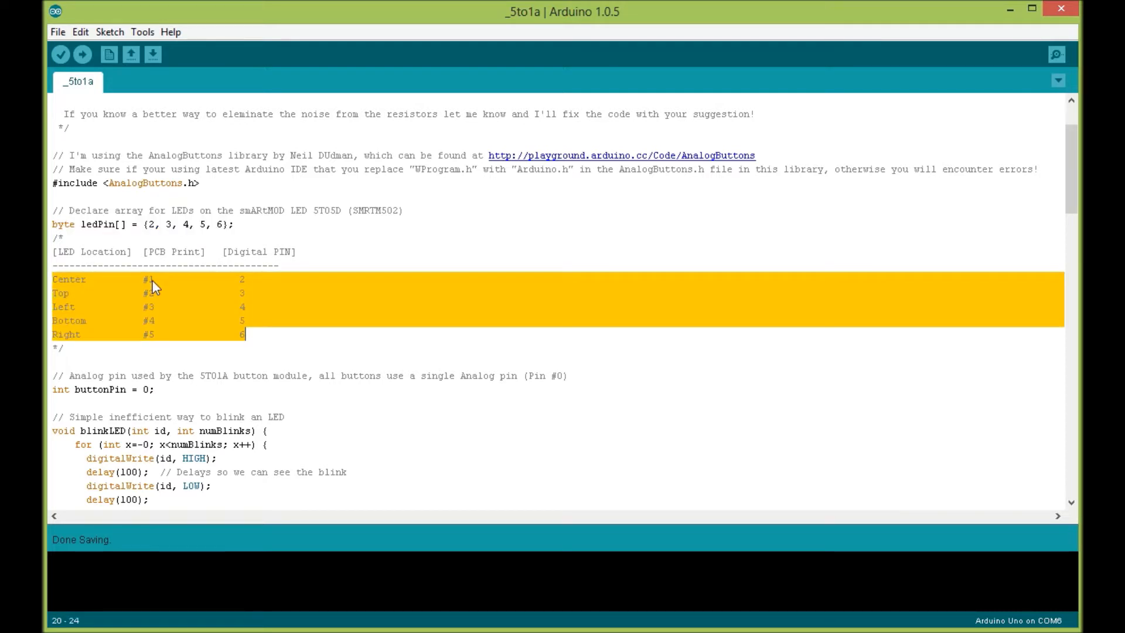
mouse_move(241, 290)
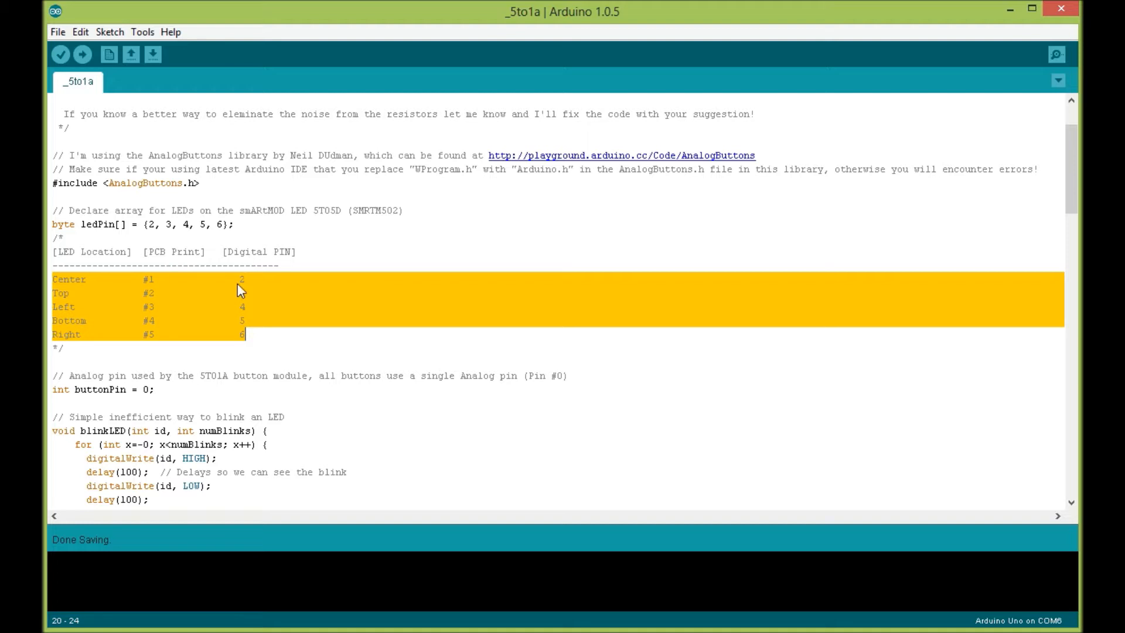
mouse_move(287, 388)
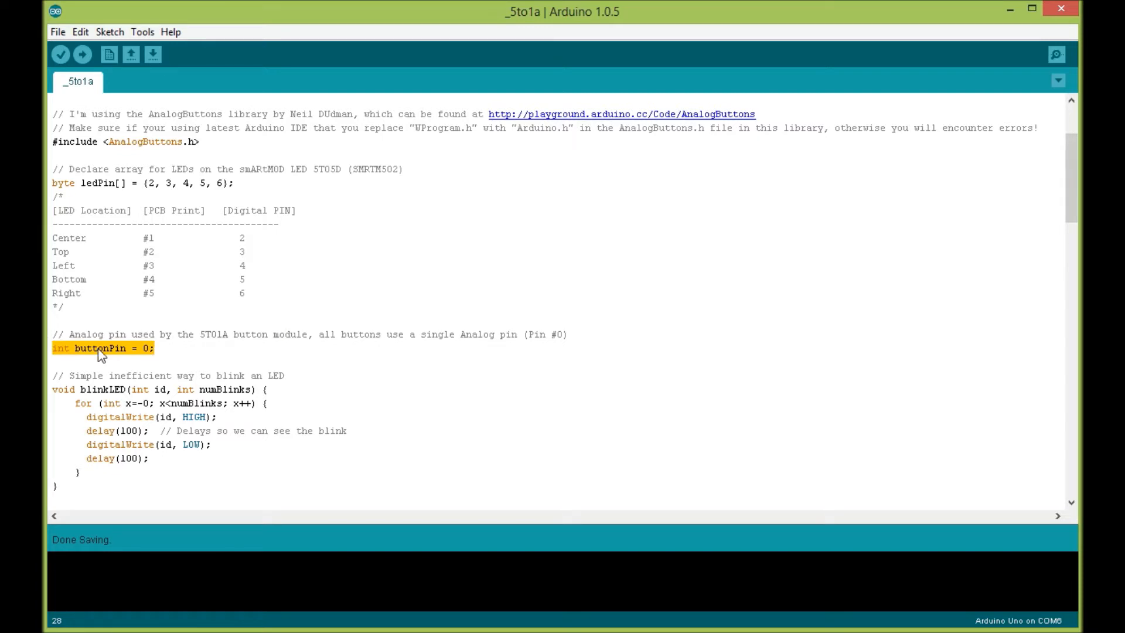
left_click(155, 348)
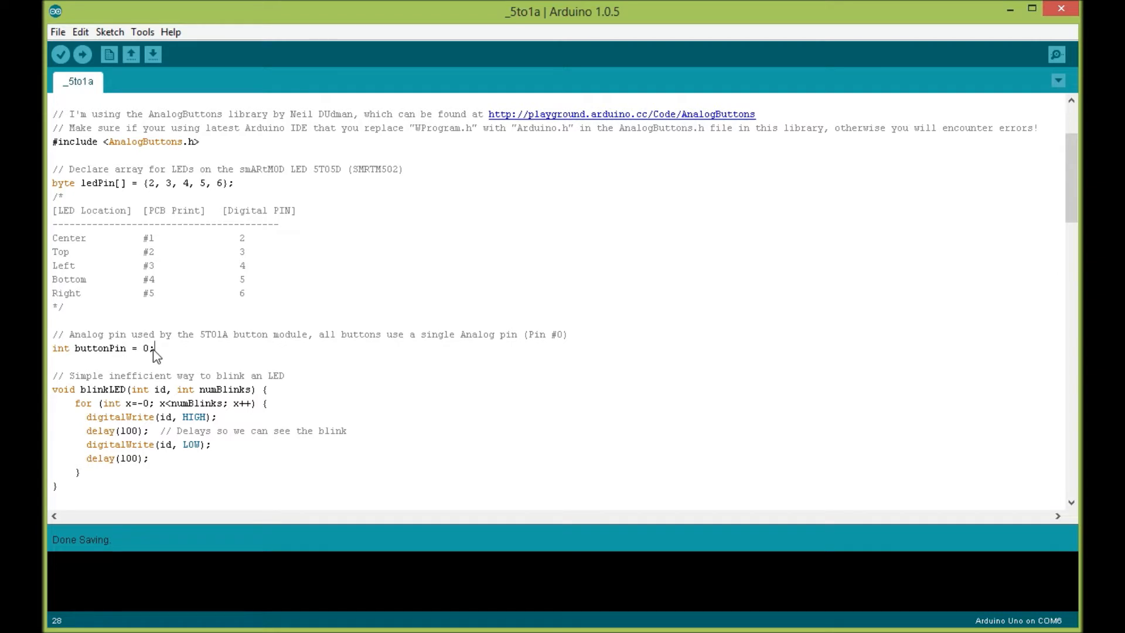
scroll("down", 3)
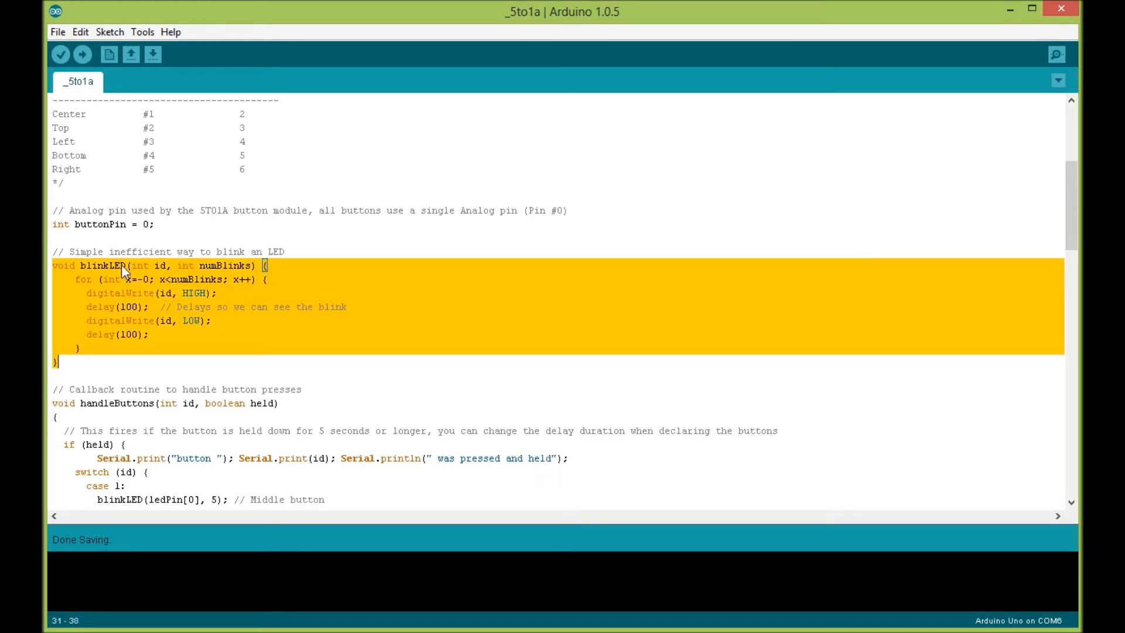
mouse_move(178, 297)
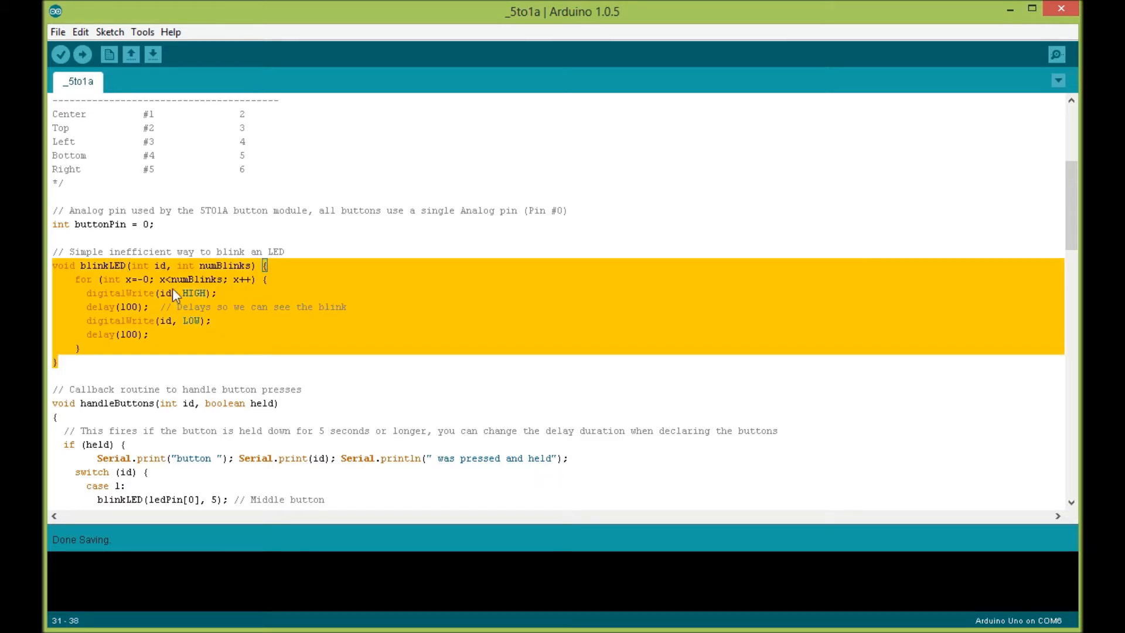
left_click(183, 293)
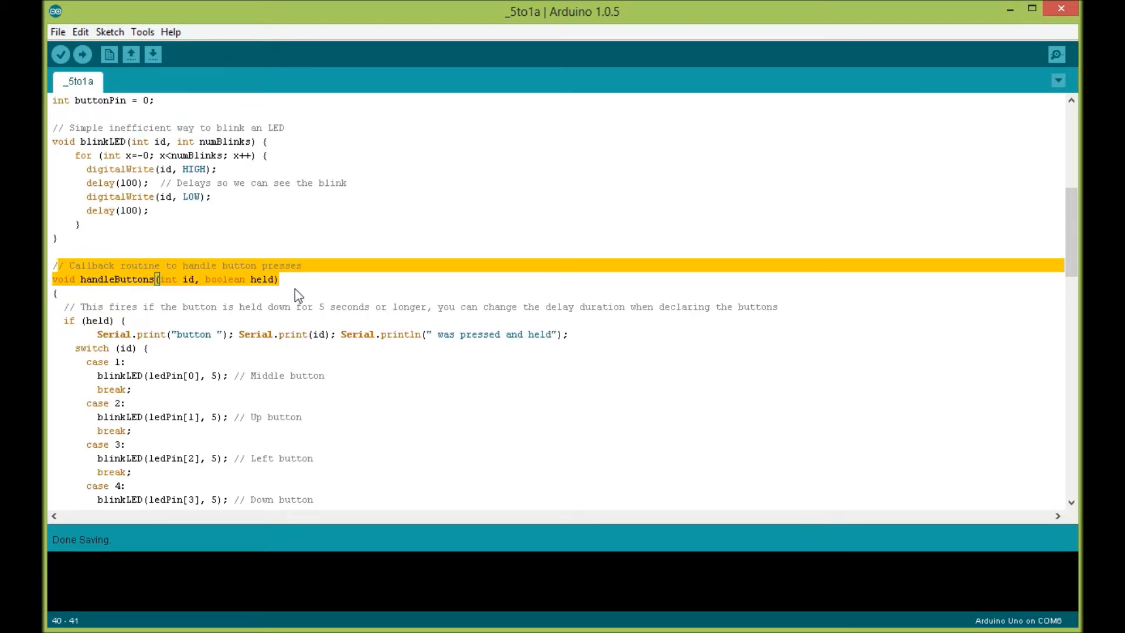
mouse_move(280, 301)
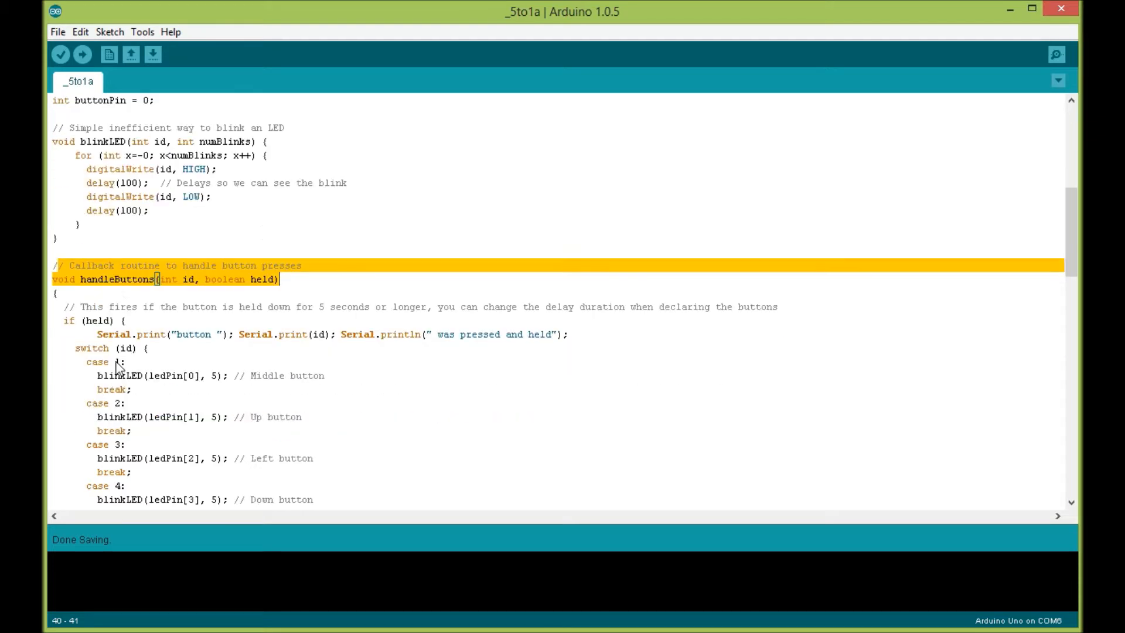
scroll("down", 3)
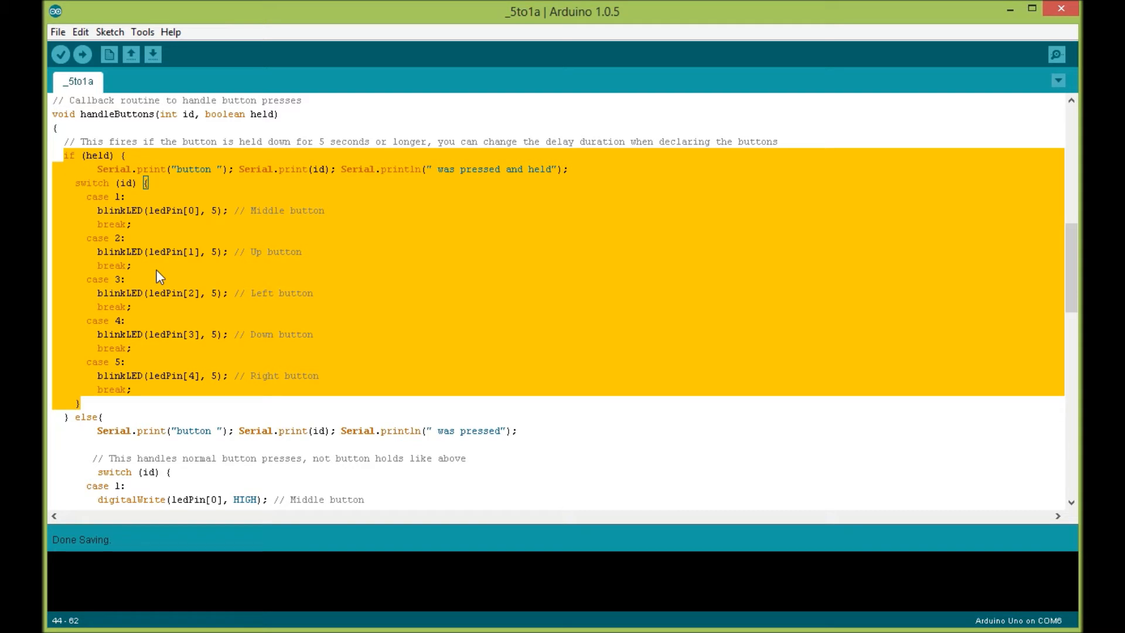
mouse_move(299, 178)
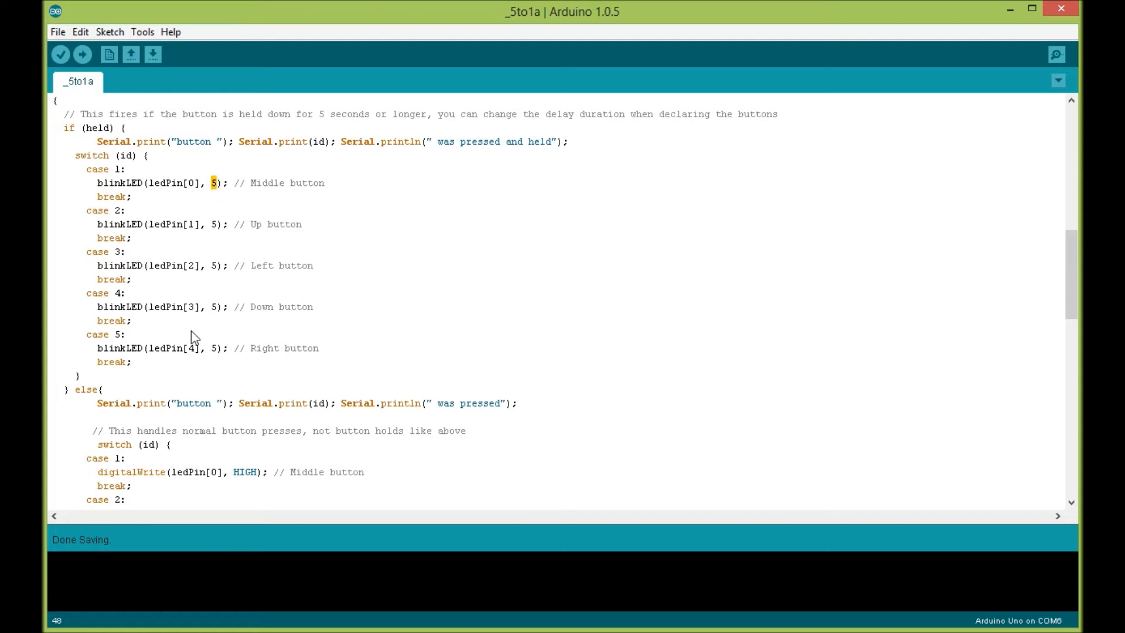
scroll("down", 3)
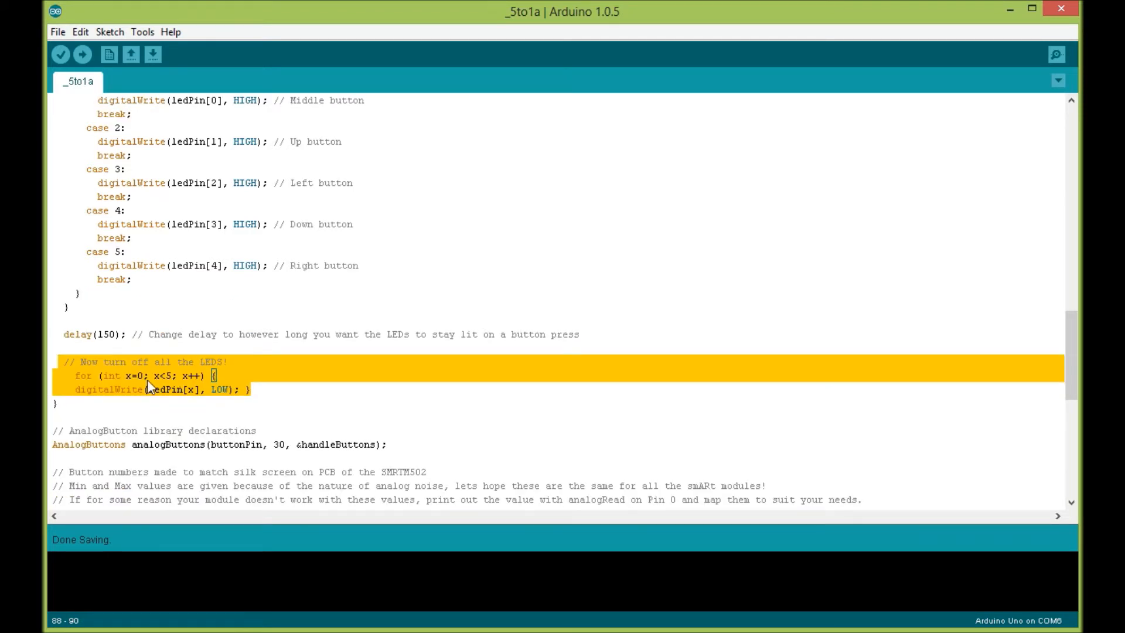
scroll("down", 3)
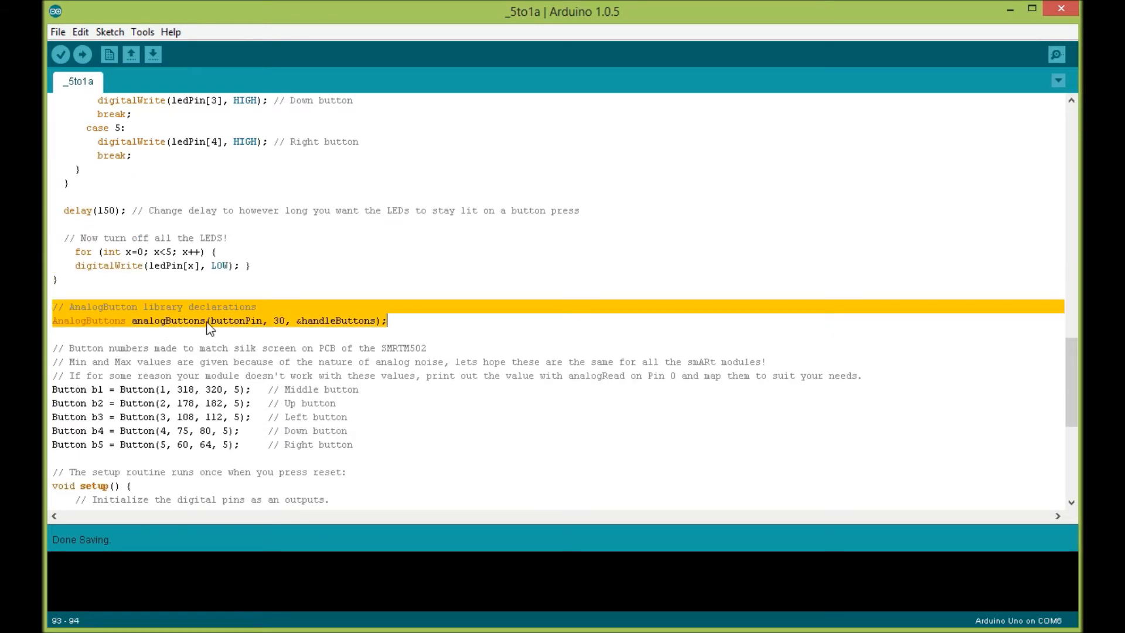
mouse_move(243, 324)
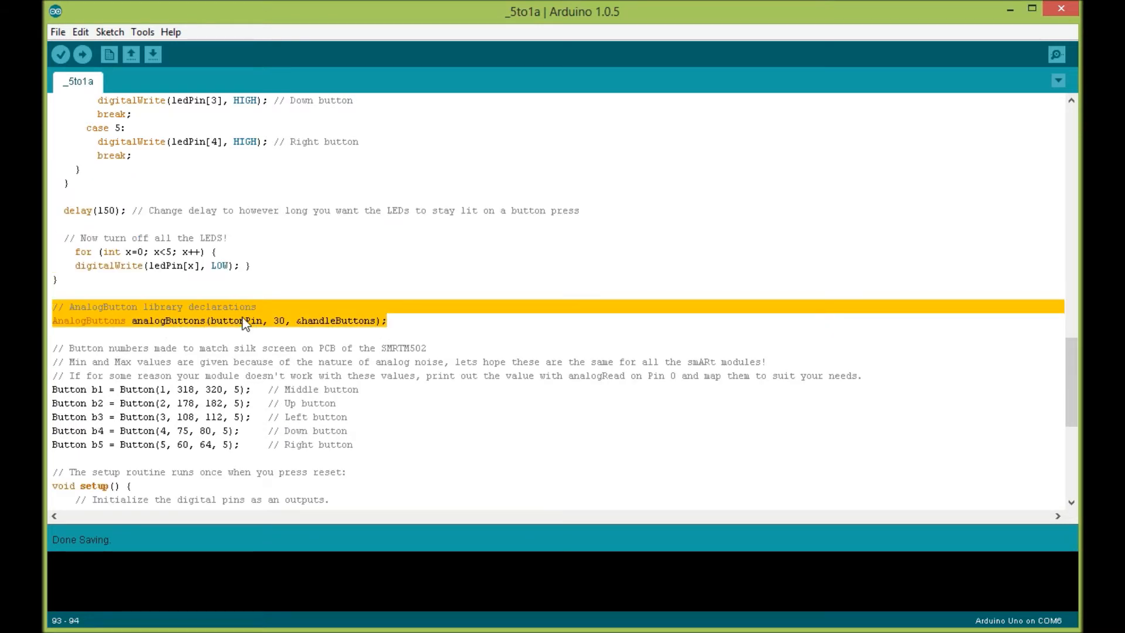
scroll("down", 3)
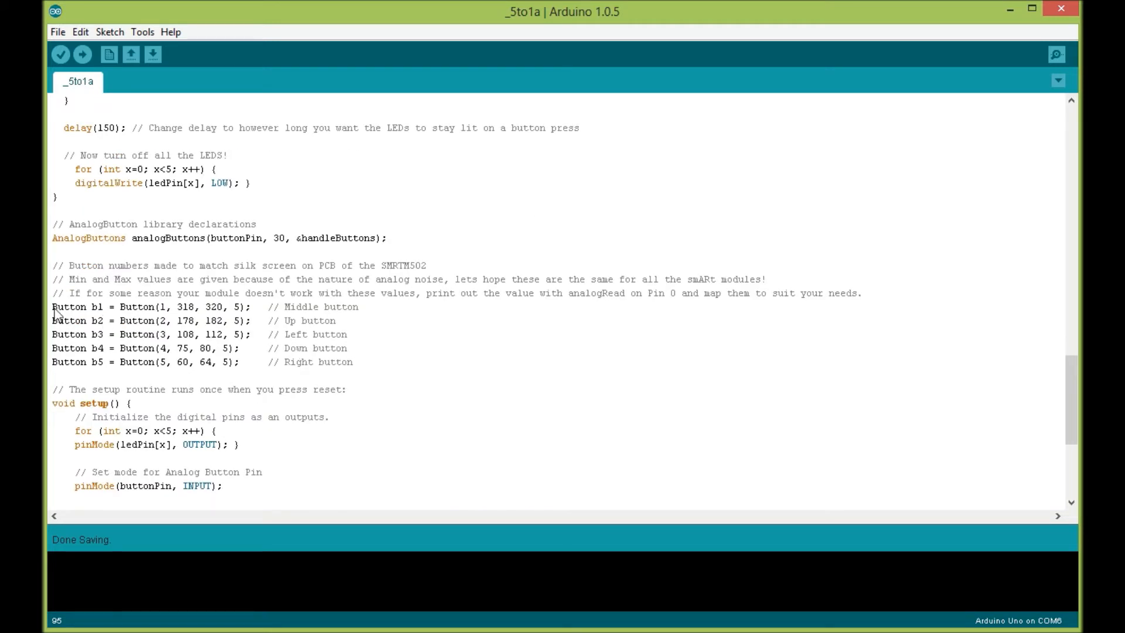
left_click_drag(51, 305, 352, 362)
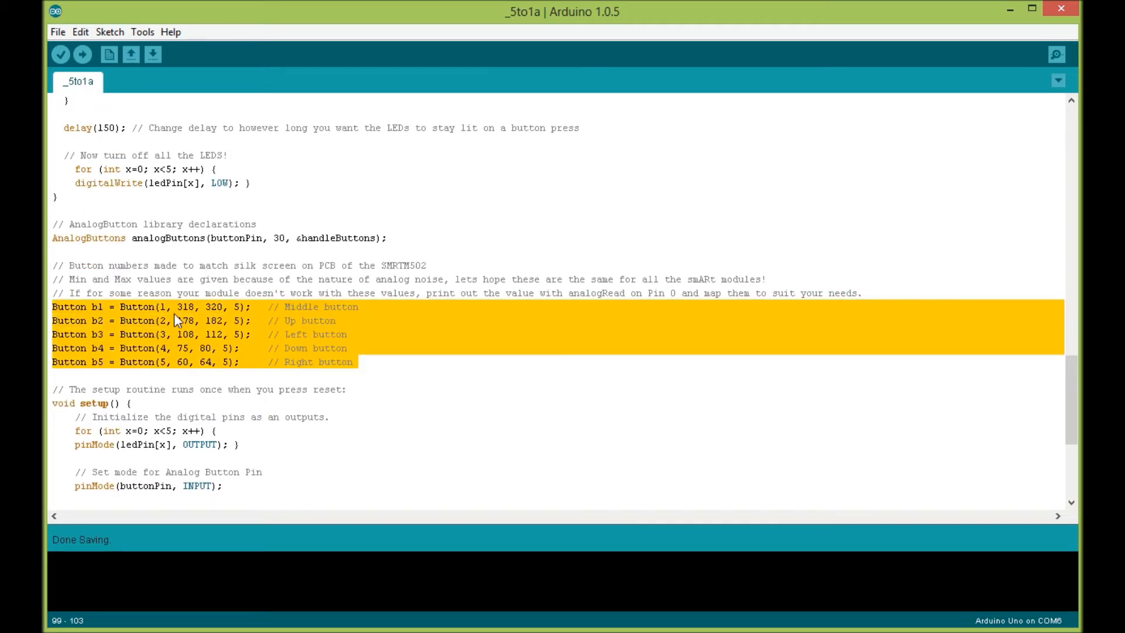
double_click(186, 306)
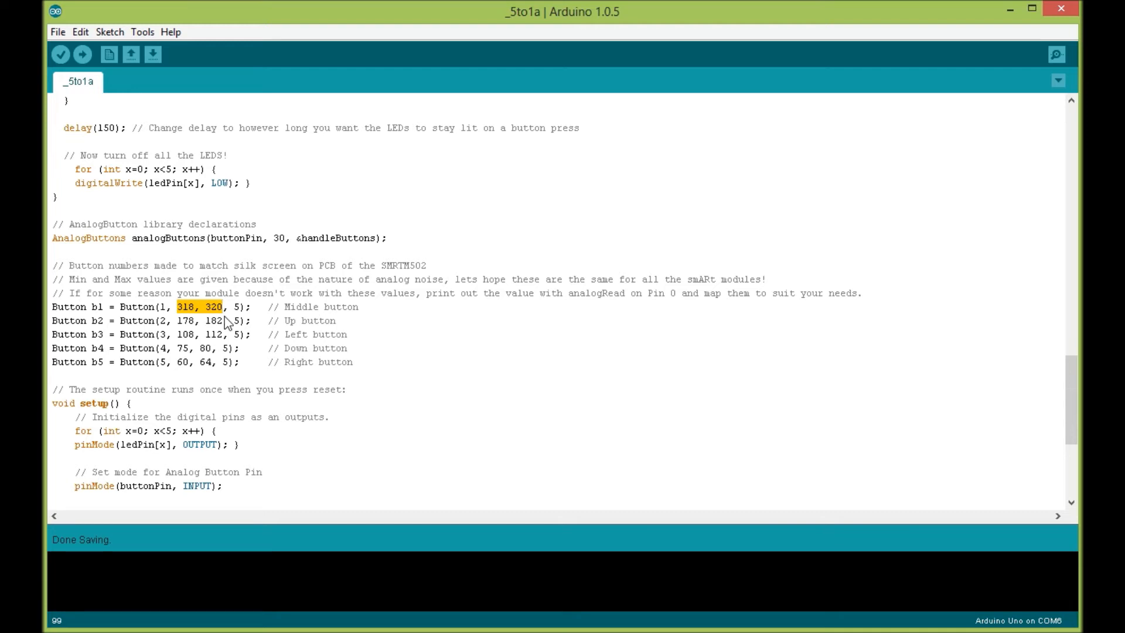
scroll("down", 3)
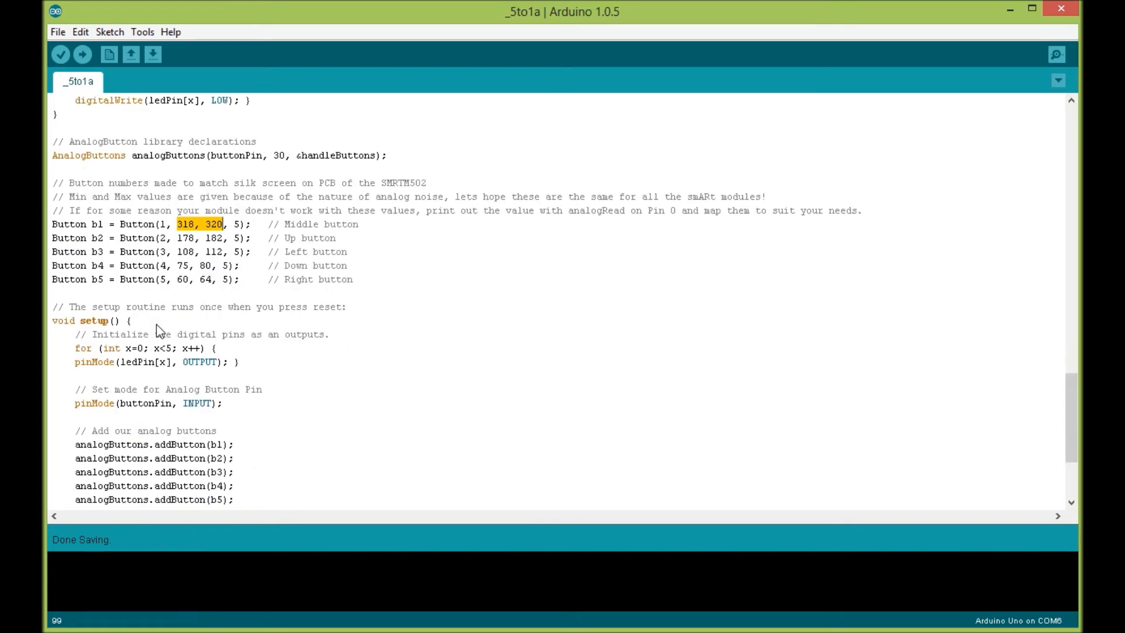
scroll("down", 3)
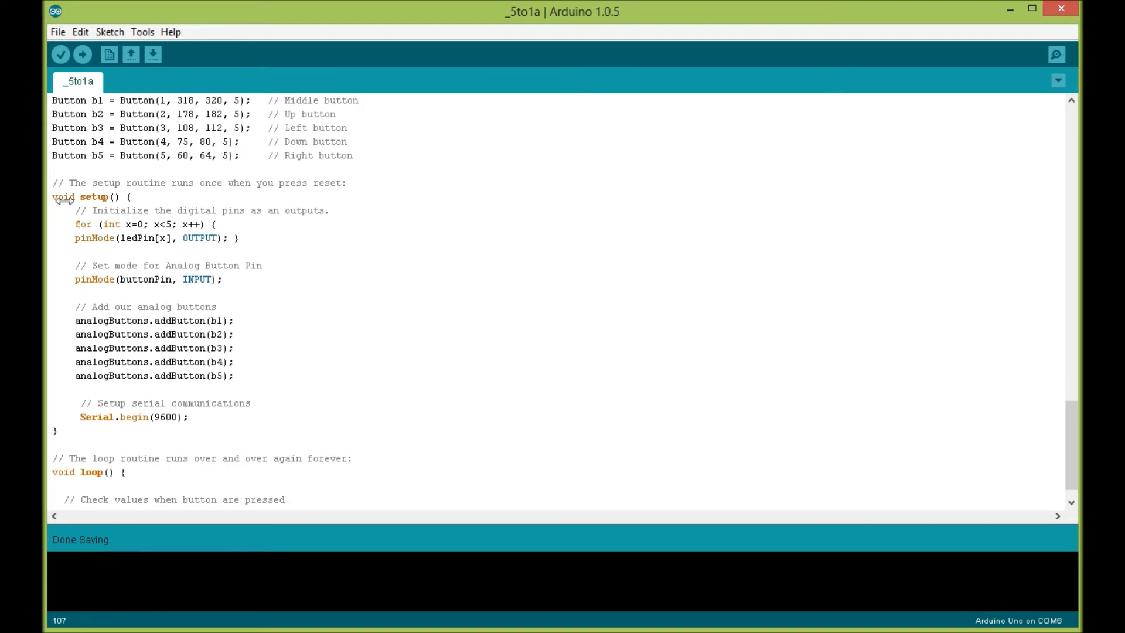
left_click_drag(79, 224, 176, 238)
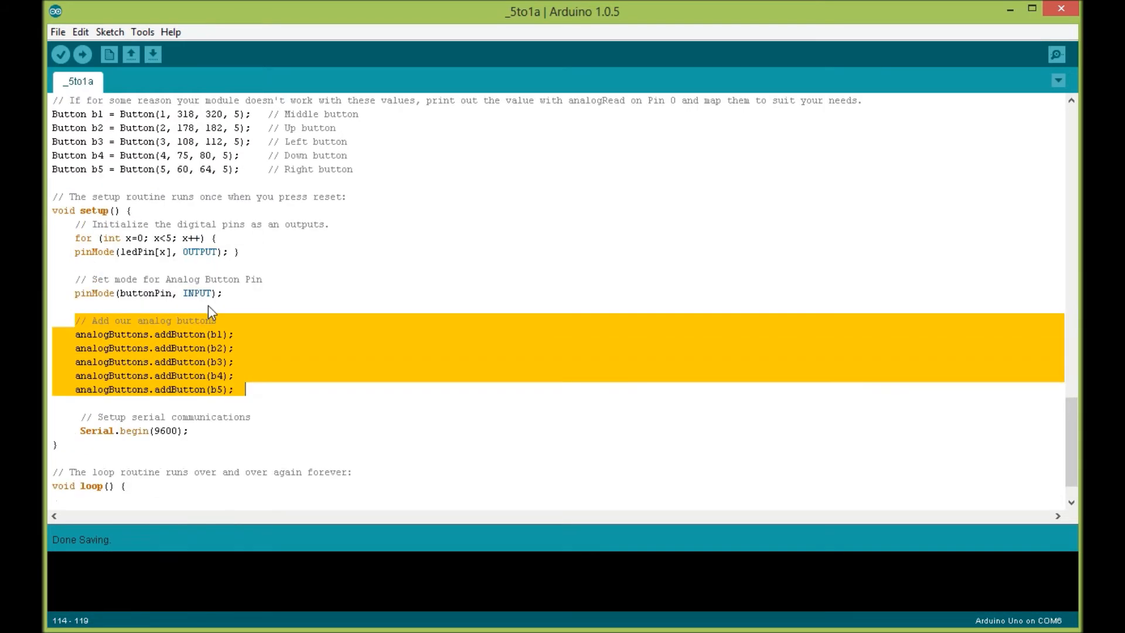
scroll("up", 3)
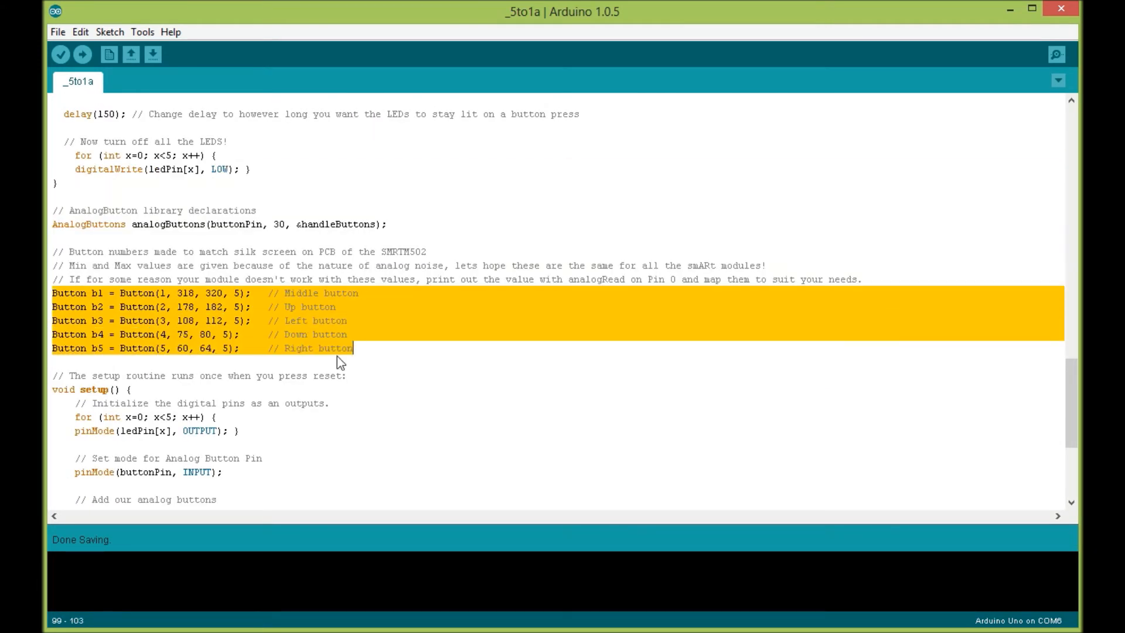
scroll("down", 3)
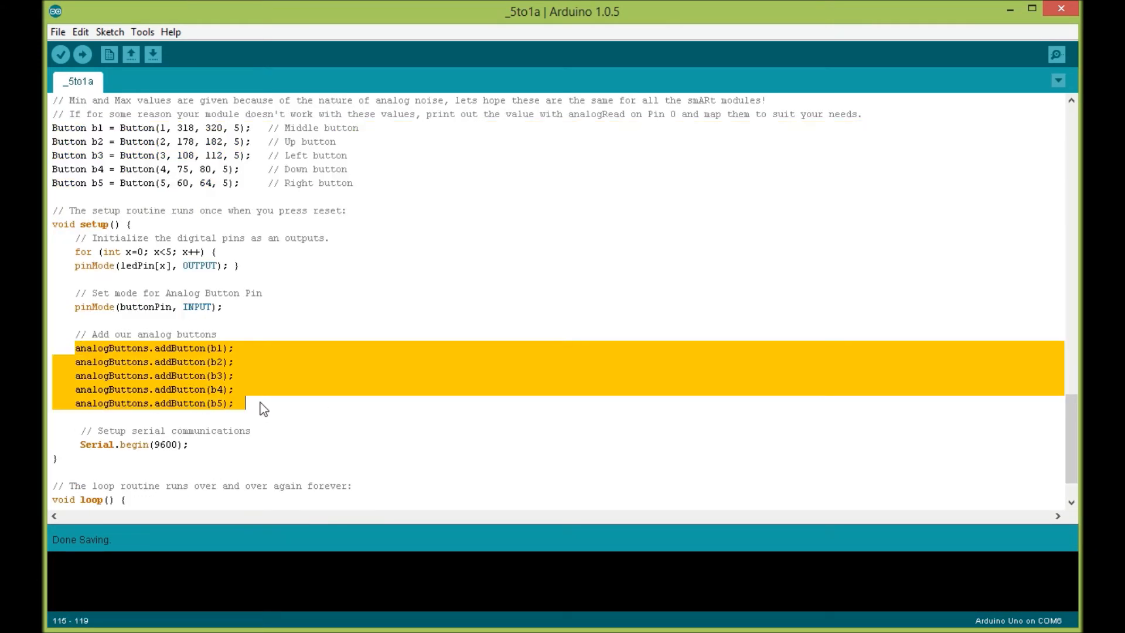
scroll("down", 3)
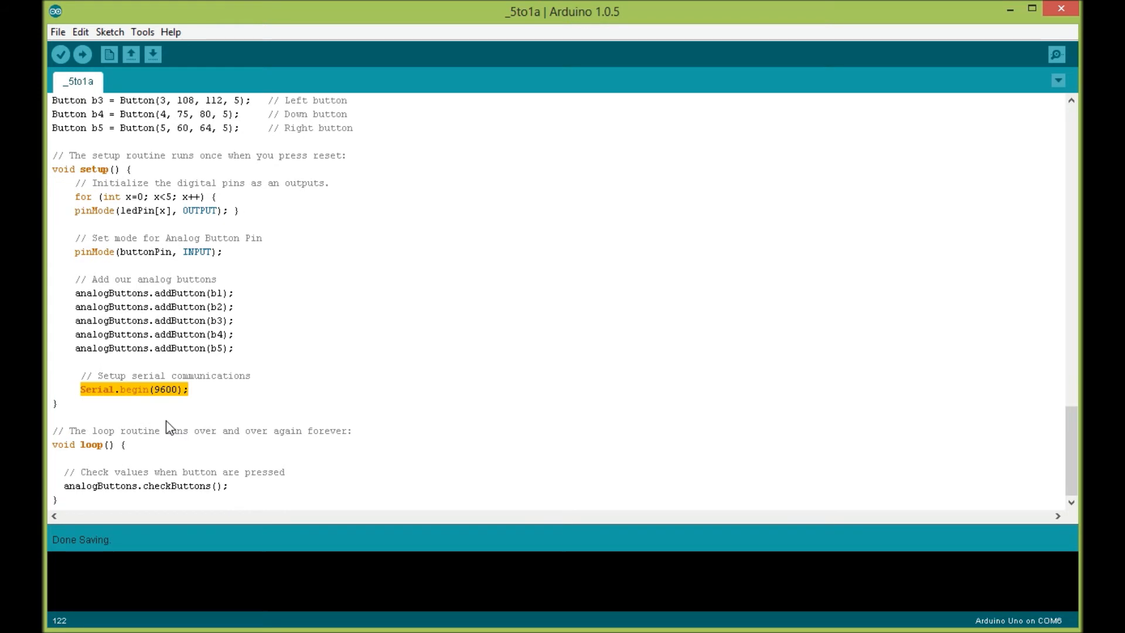
scroll("down", 3)
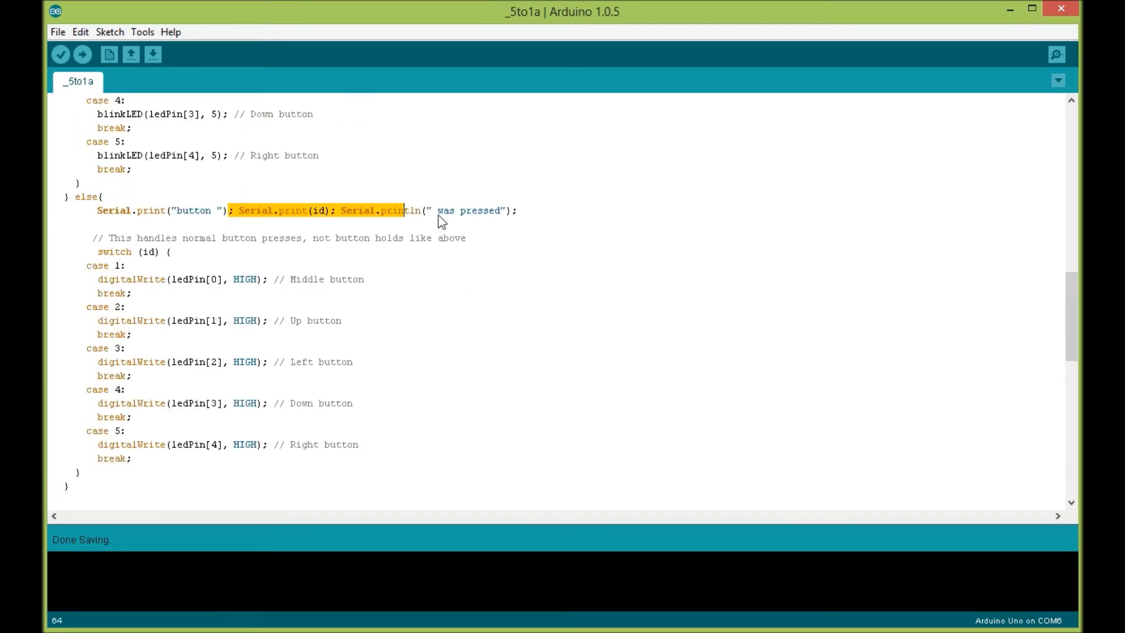
scroll("down", 3)
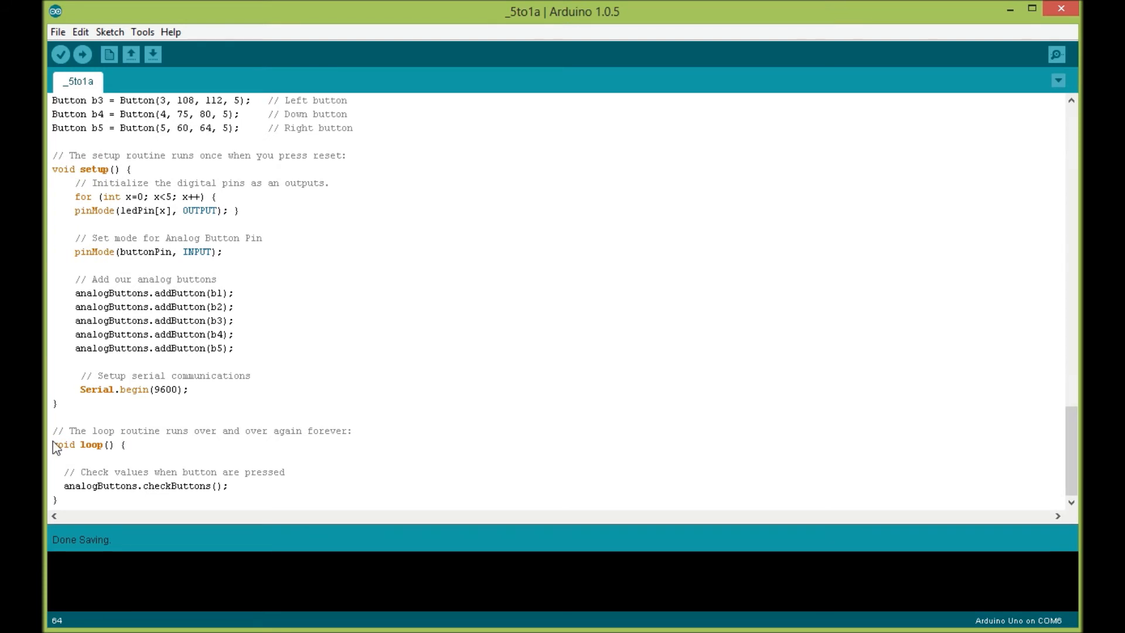
left_click_drag(64, 471, 229, 485)
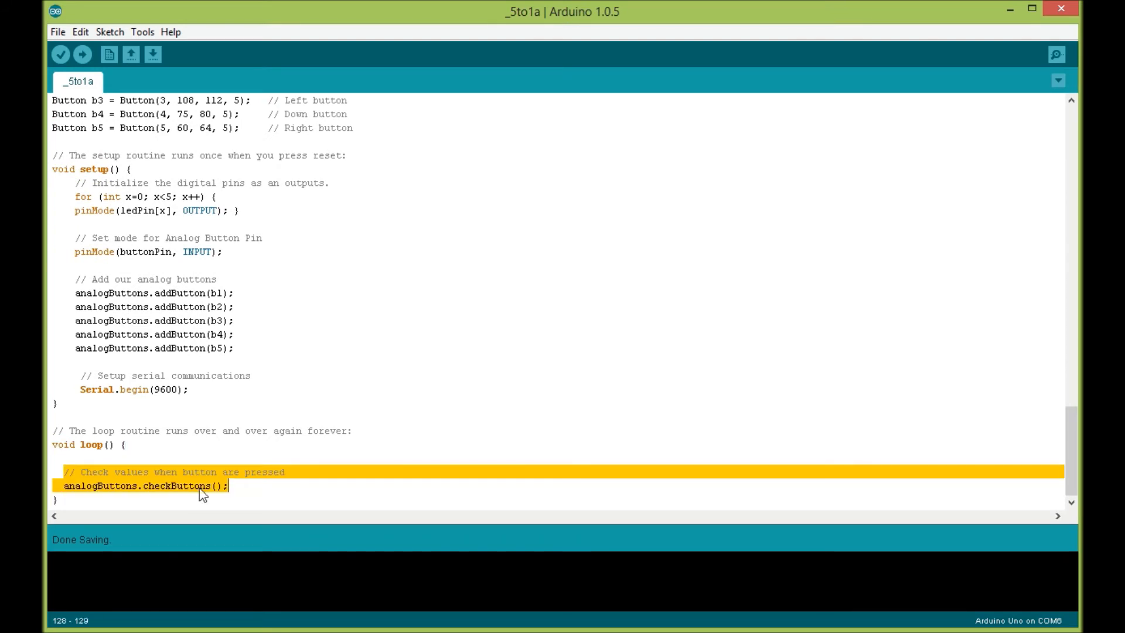
double_click(176, 485)
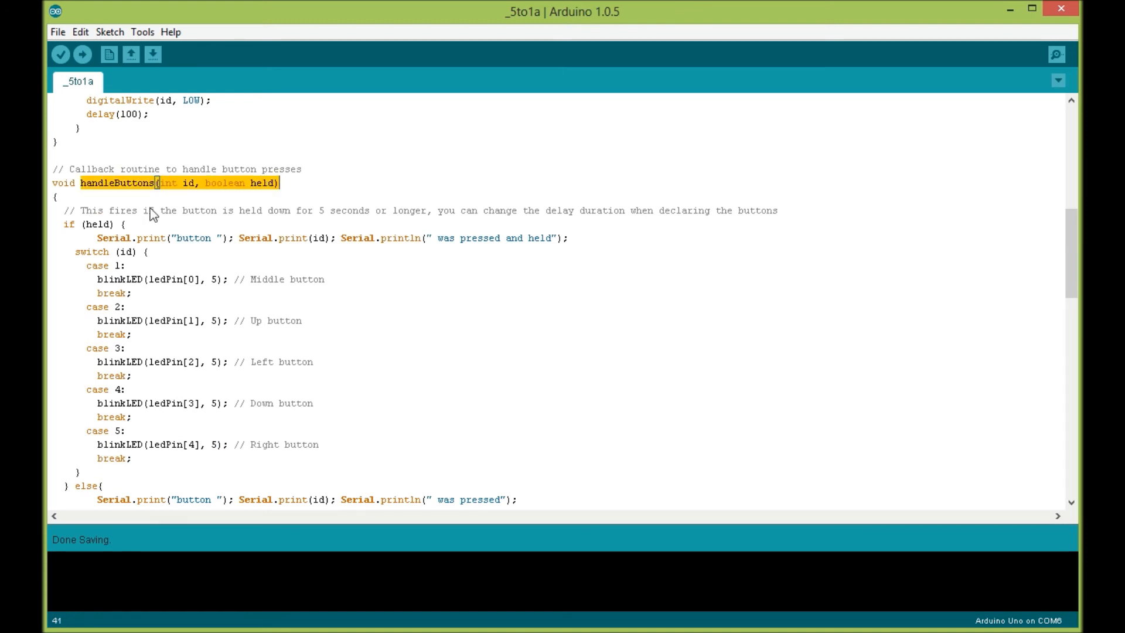
mouse_move(214, 395)
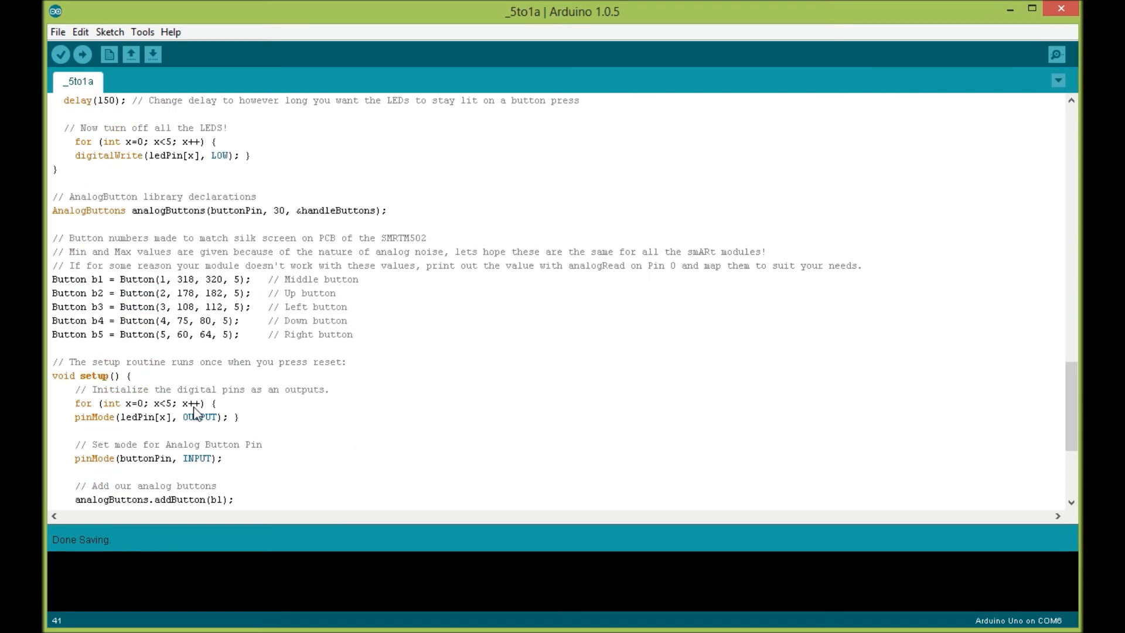
scroll("down", 3)
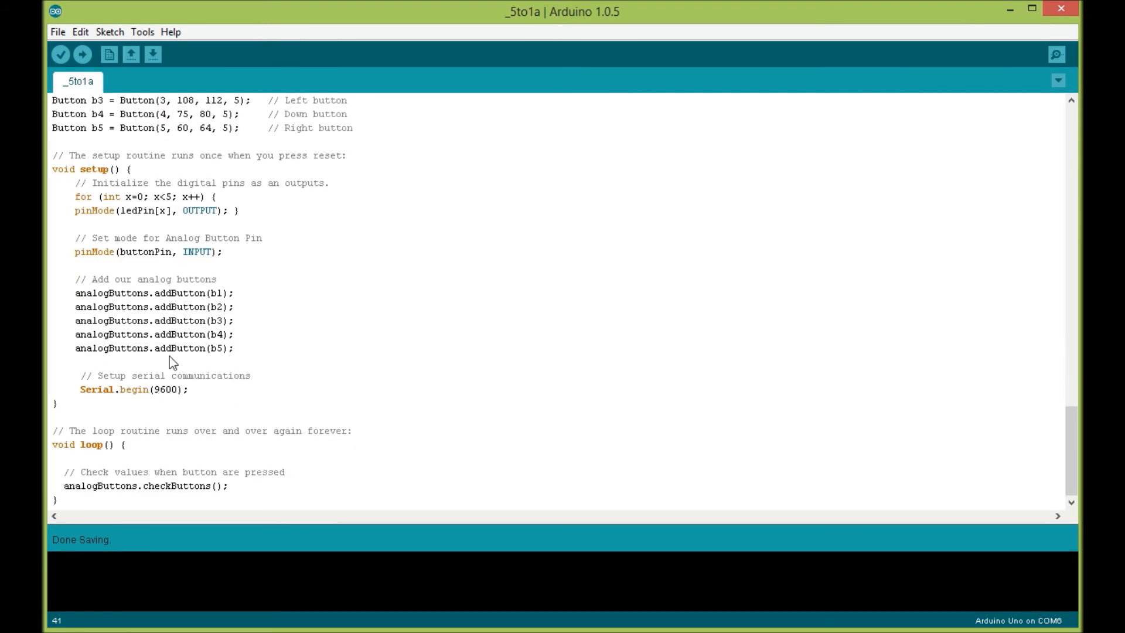
mouse_move(339, 170)
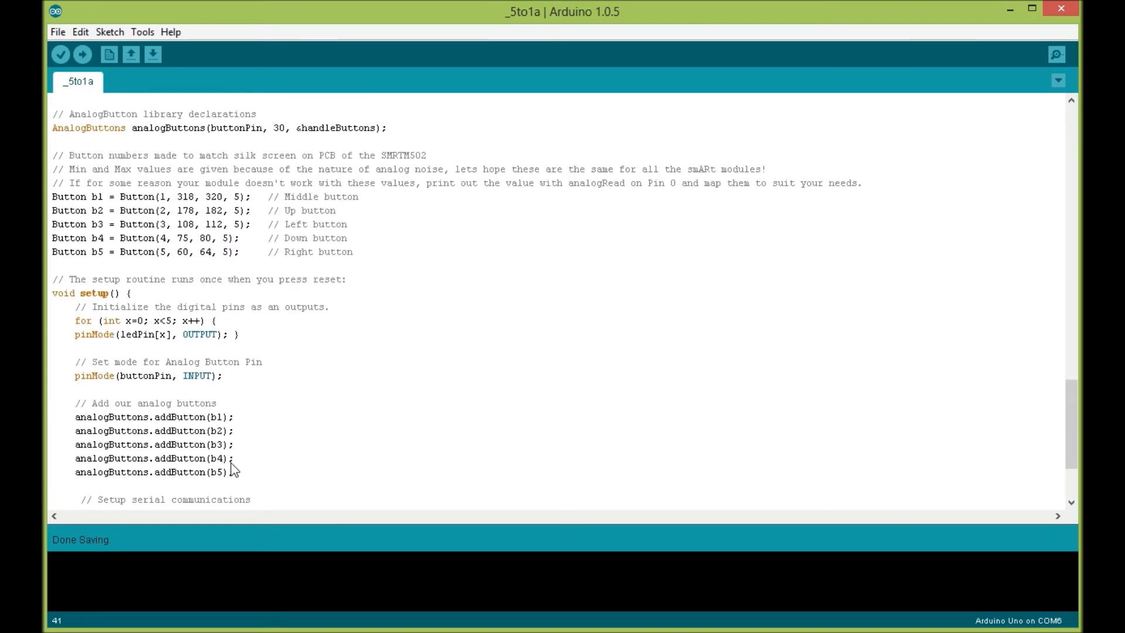
mouse_move(919, 270)
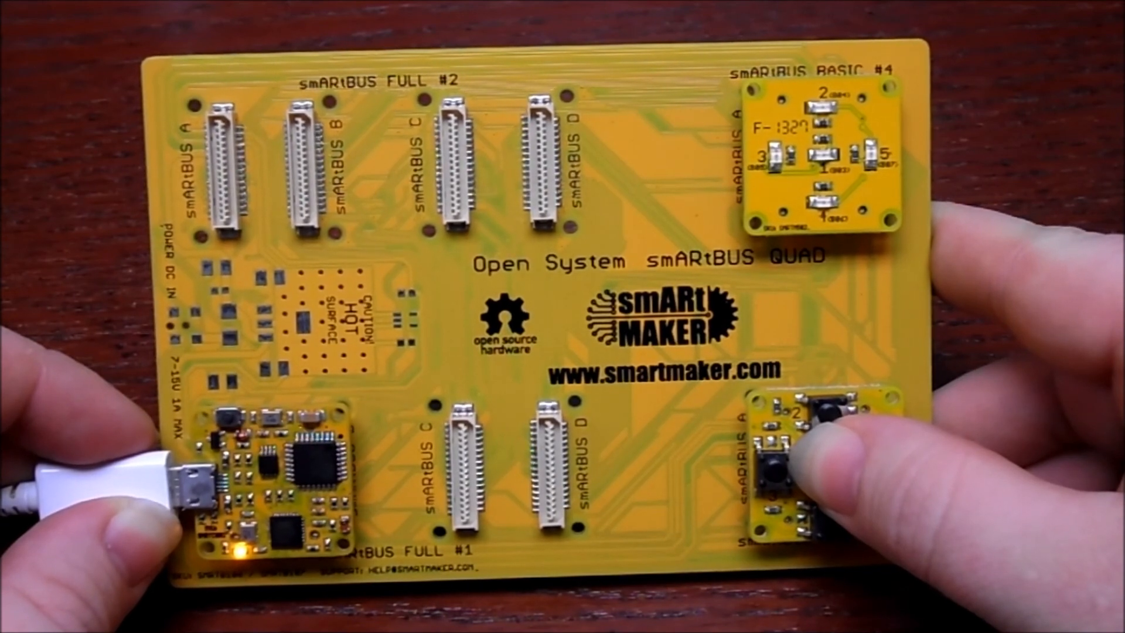
left_click(771, 466)
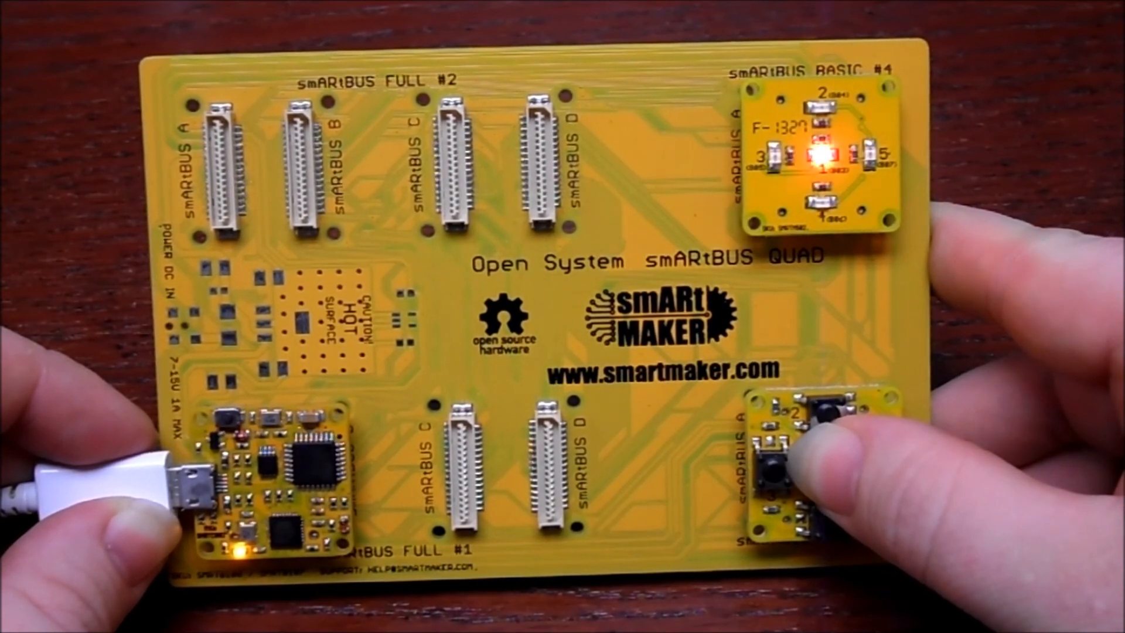